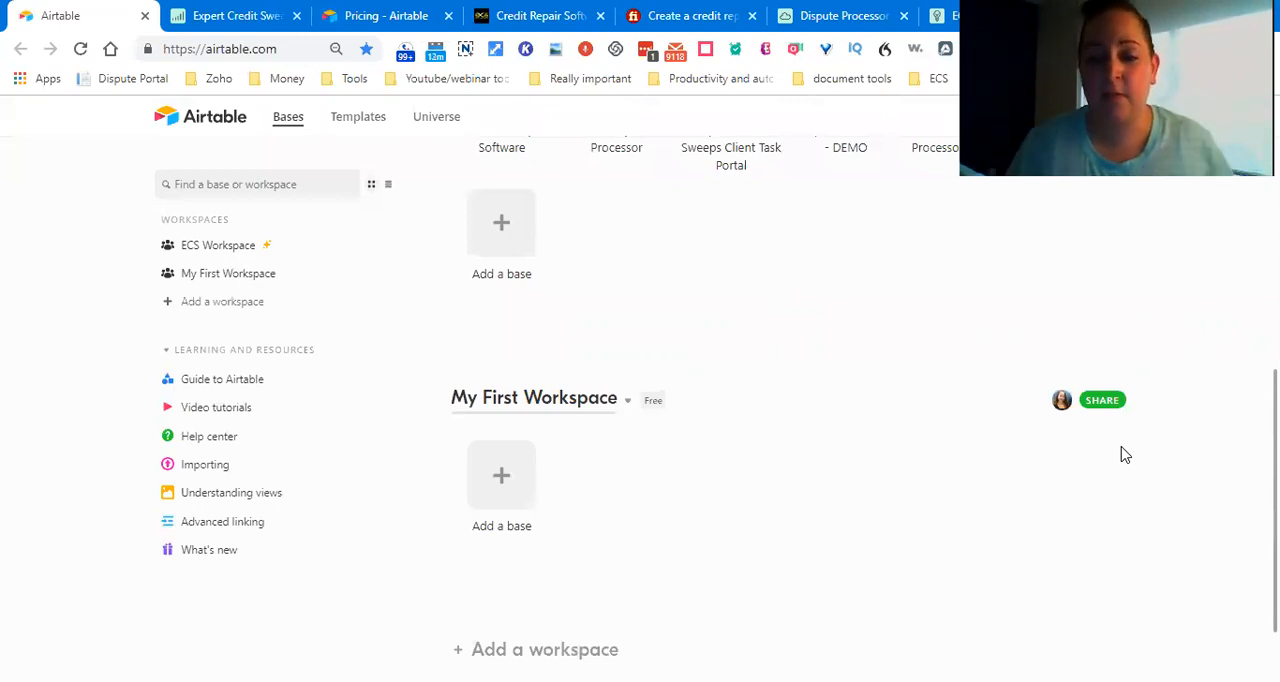
Open the Expert Credit Sweeps Client Task Portal base from the home page
{"action": "left_click", "coordinate": [216, 244]}
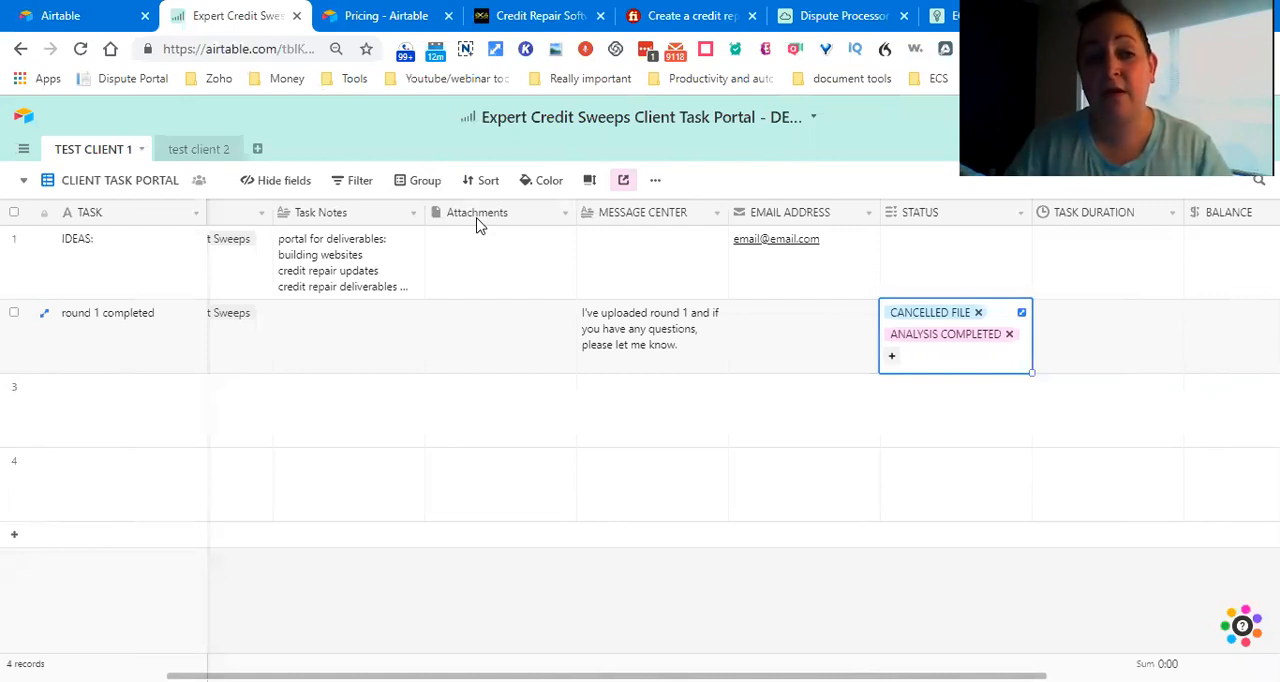
{"action": "mouse_move", "coordinate": [390, 222]}
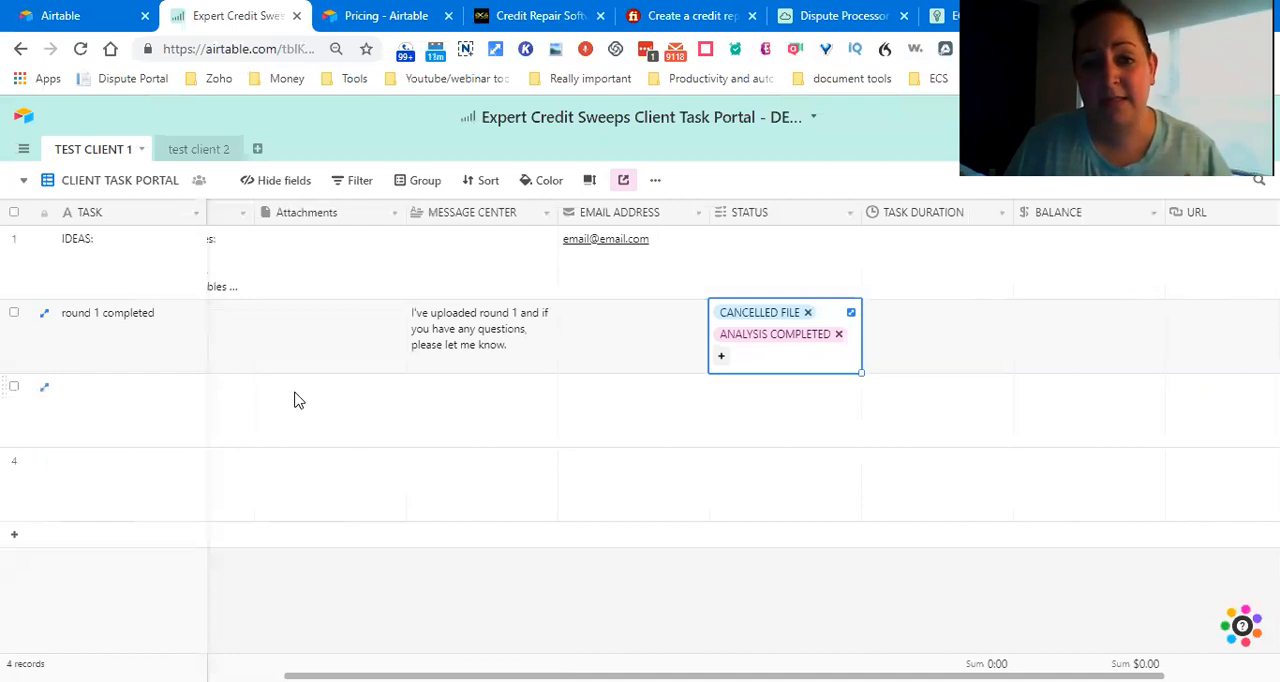
{"action": "mouse_move", "coordinate": [624, 180]}
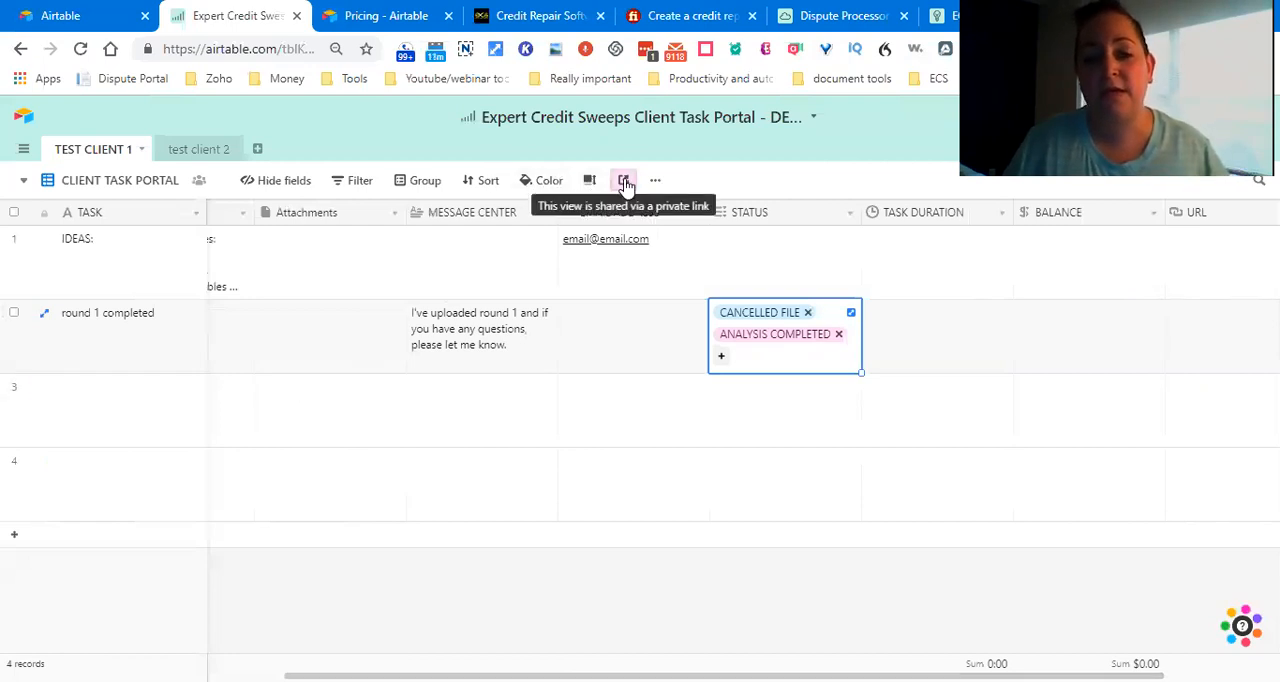
{"action": "left_click", "coordinate": [624, 180]}
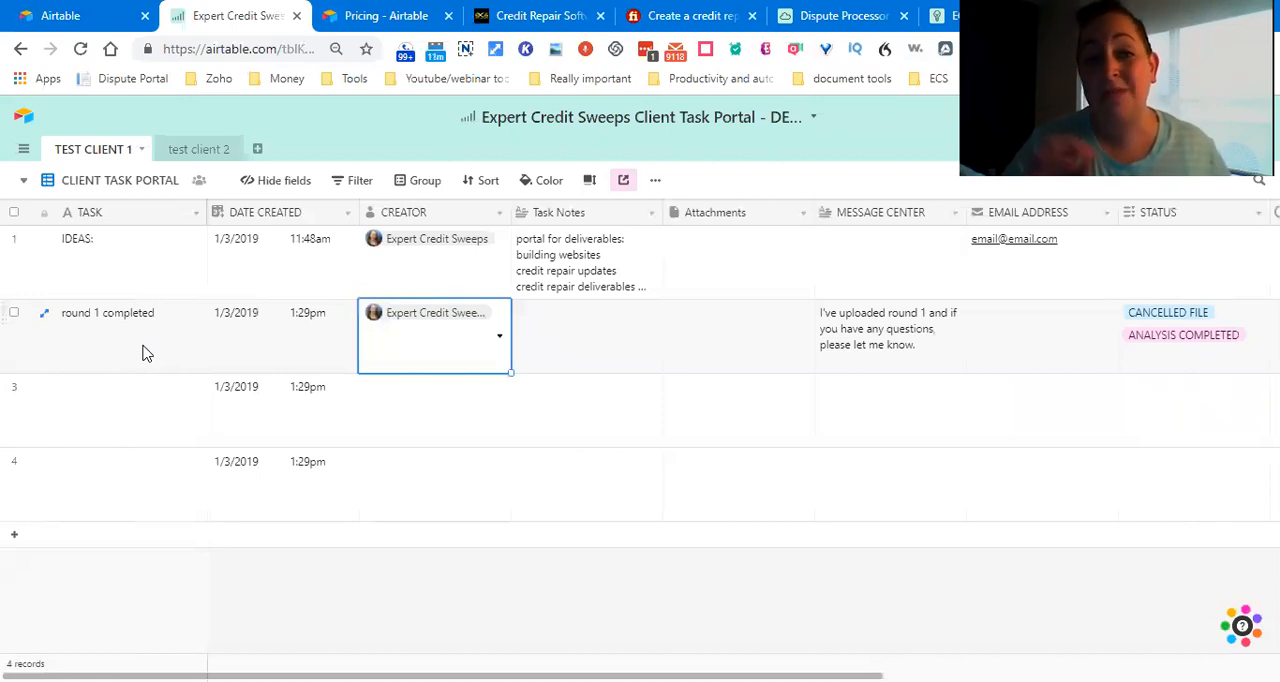
{"action": "left_click", "coordinate": [584, 336]}
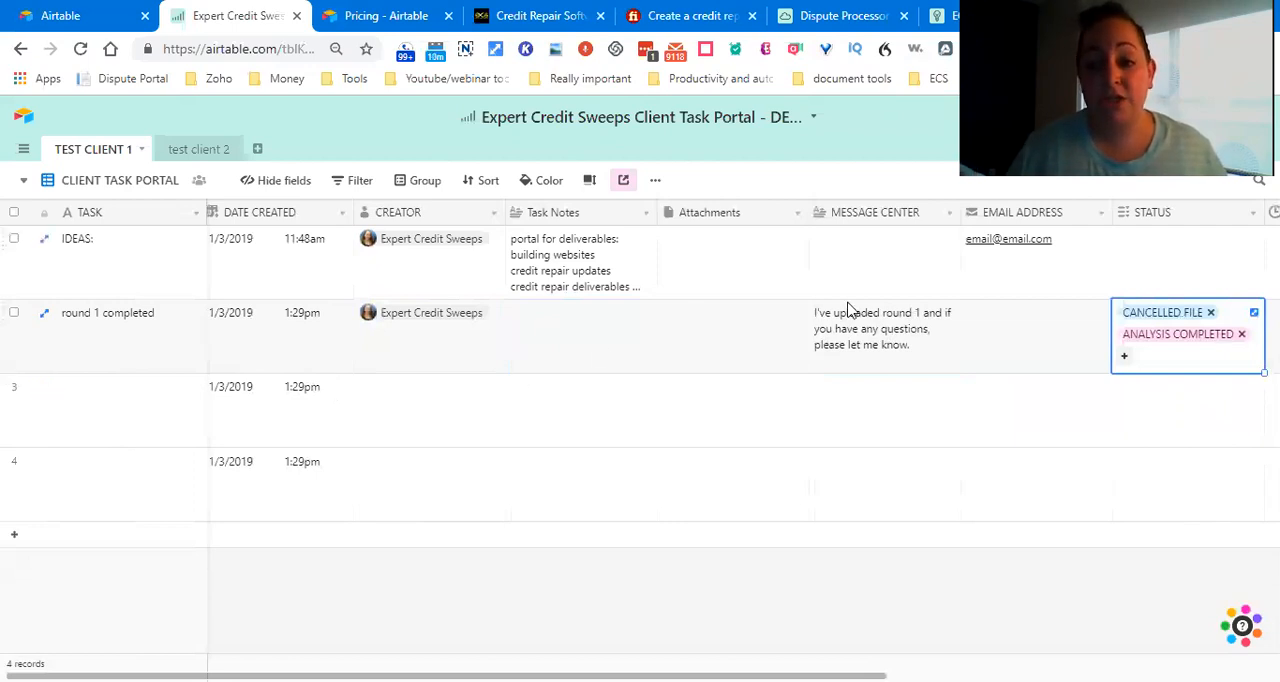
{"action": "left_click", "coordinate": [1252, 212]}
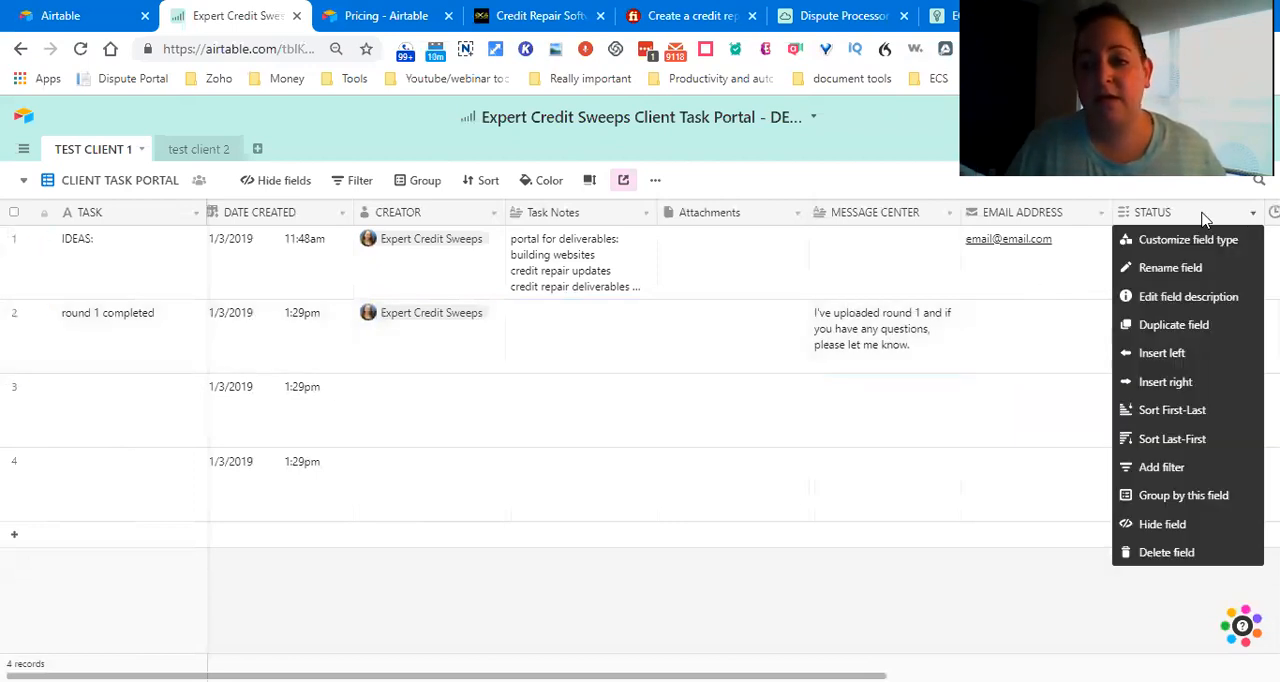
{"action": "mouse_move", "coordinate": [1188, 240]}
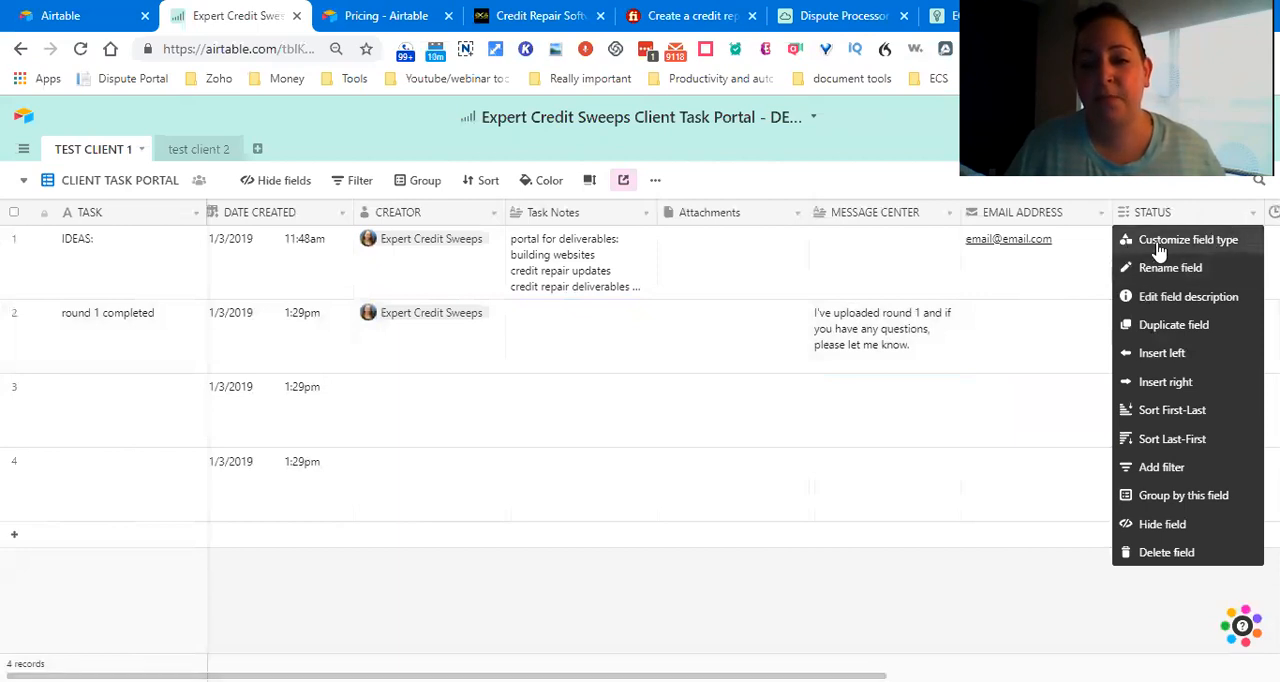
{"action": "left_click", "coordinate": [1188, 240]}
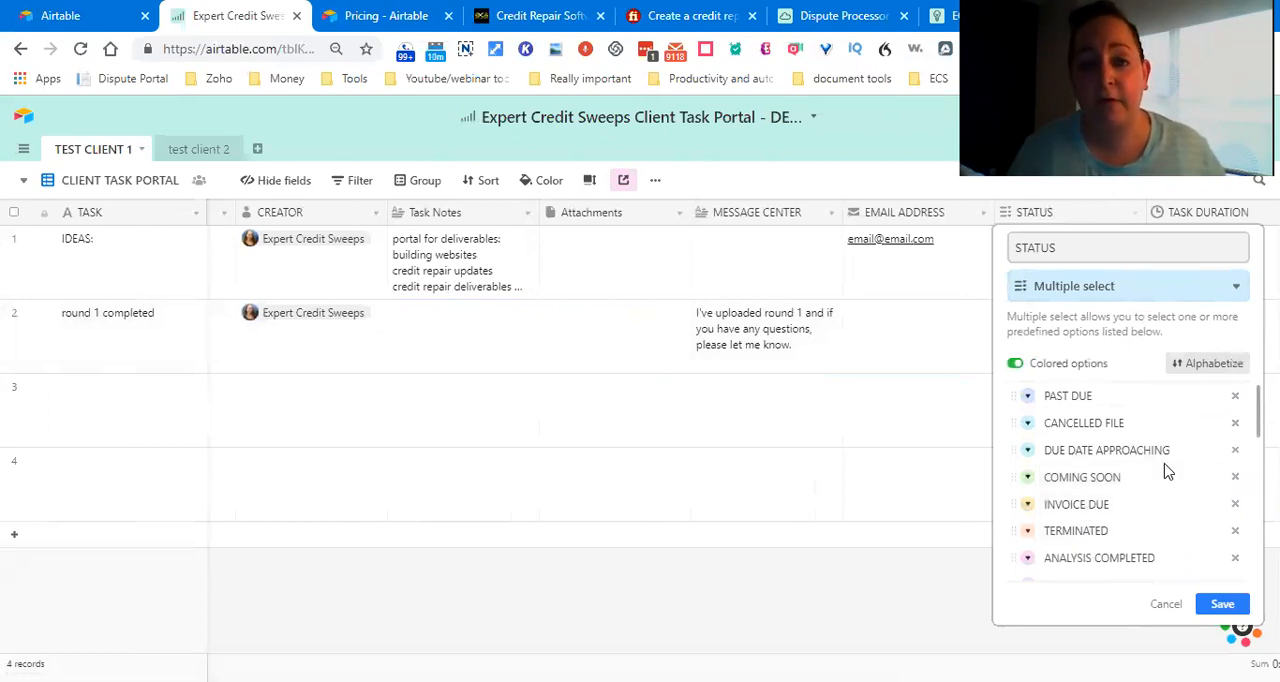
{"action": "mouse_move", "coordinate": [844, 564]}
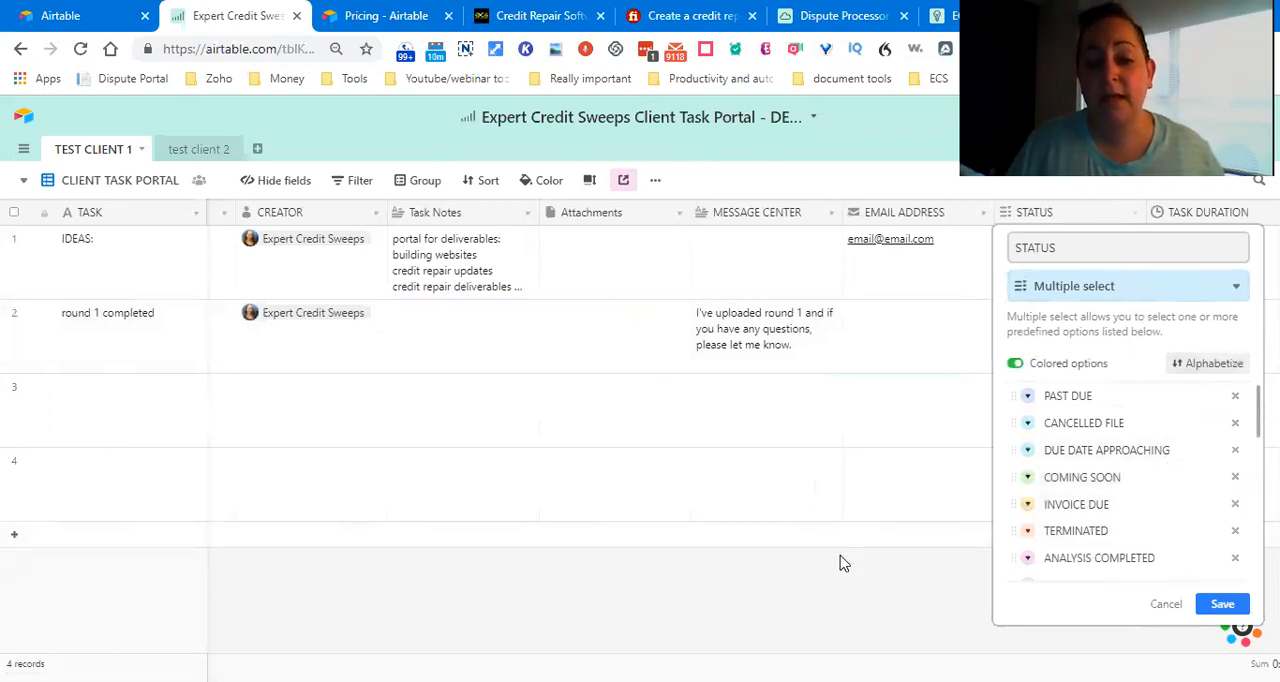
{"action": "left_click", "coordinate": [1220, 604]}
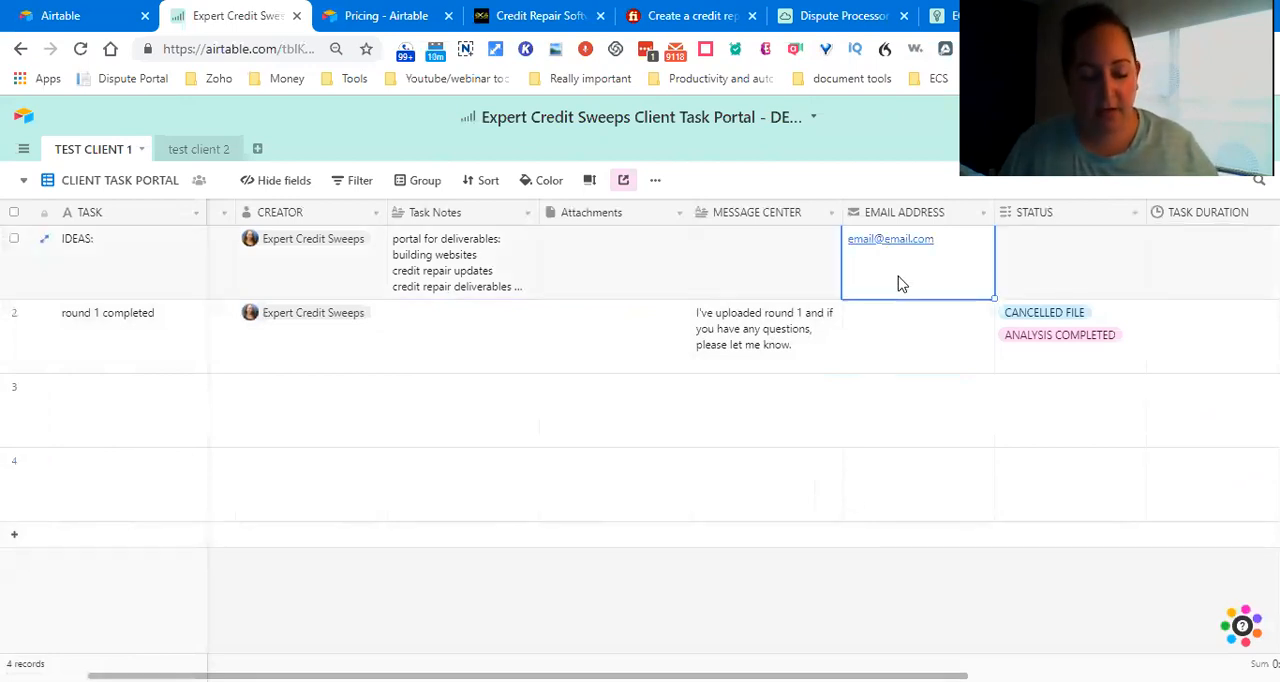
{"action": "key", "text": "ctrl+c"}
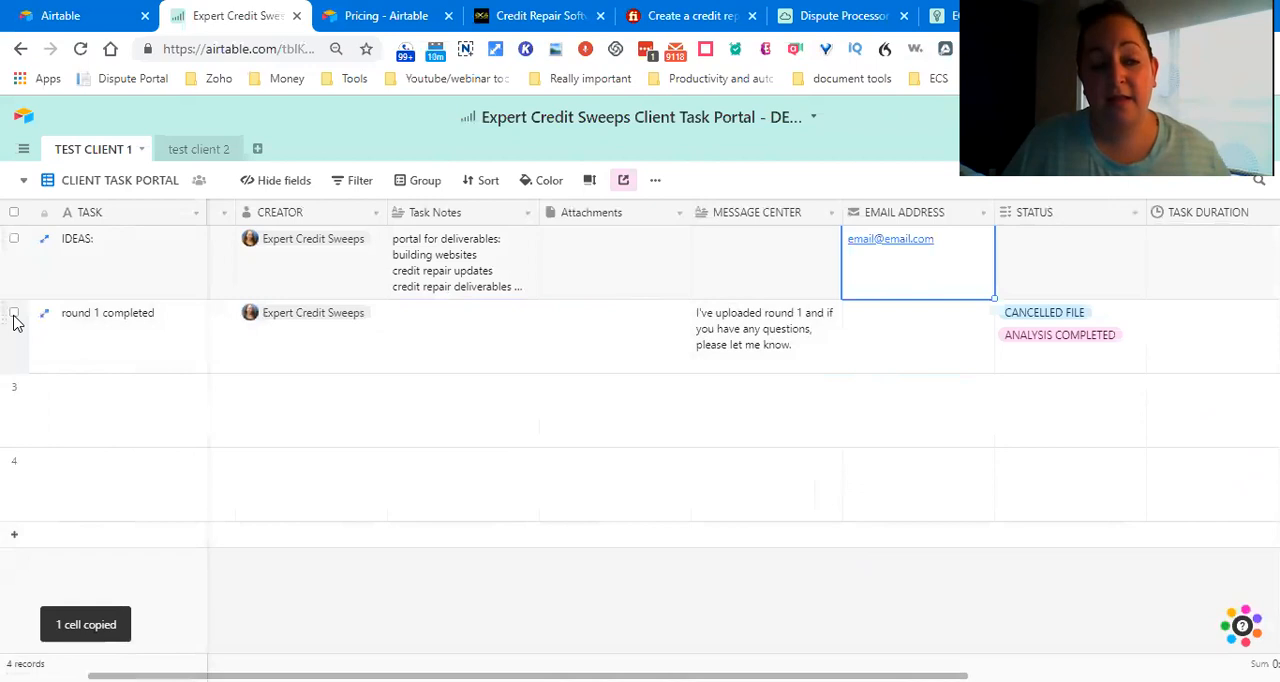
{"action": "right_click", "coordinate": [16, 312]}
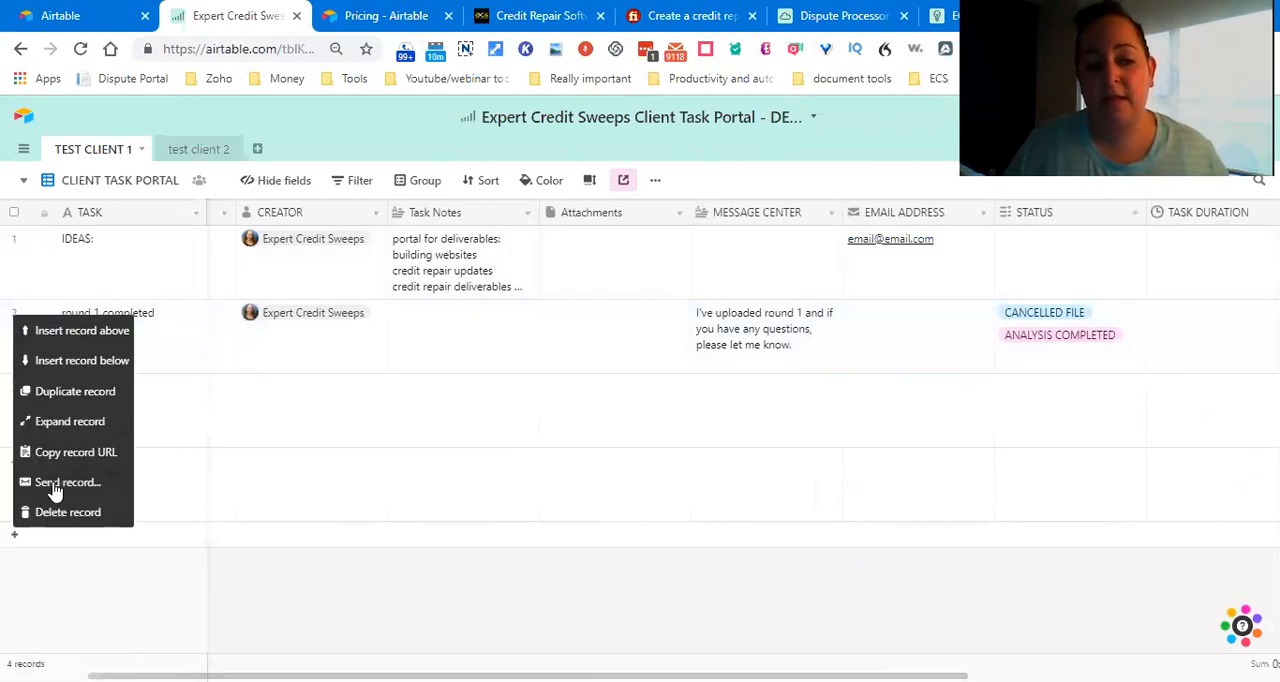
{"action": "left_click", "coordinate": [68, 482]}
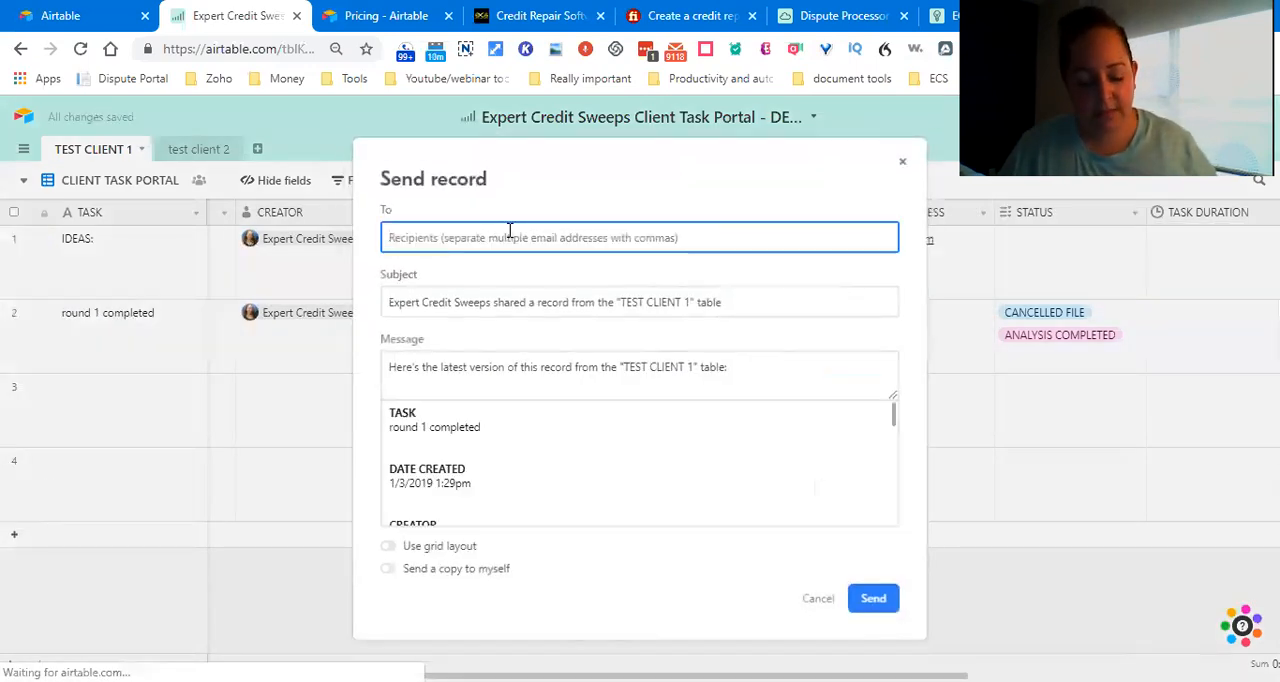
{"action": "type", "text": "email@email.com"}
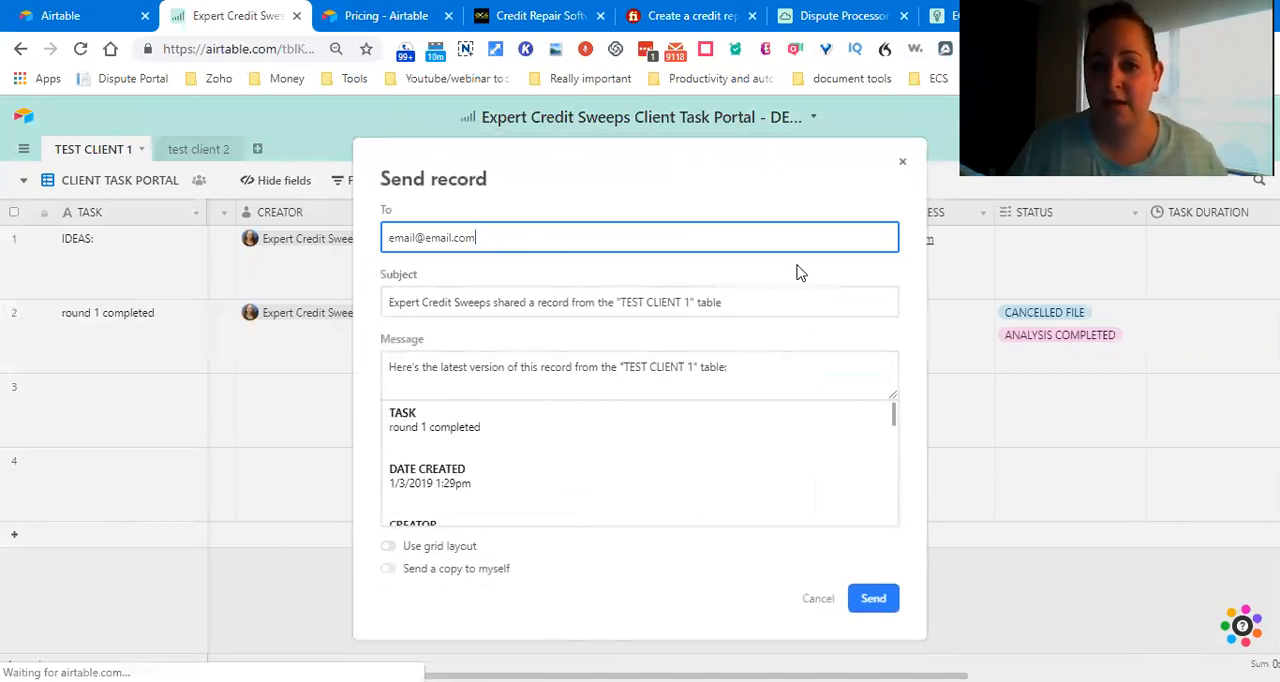
{"action": "left_click", "coordinate": [872, 598]}
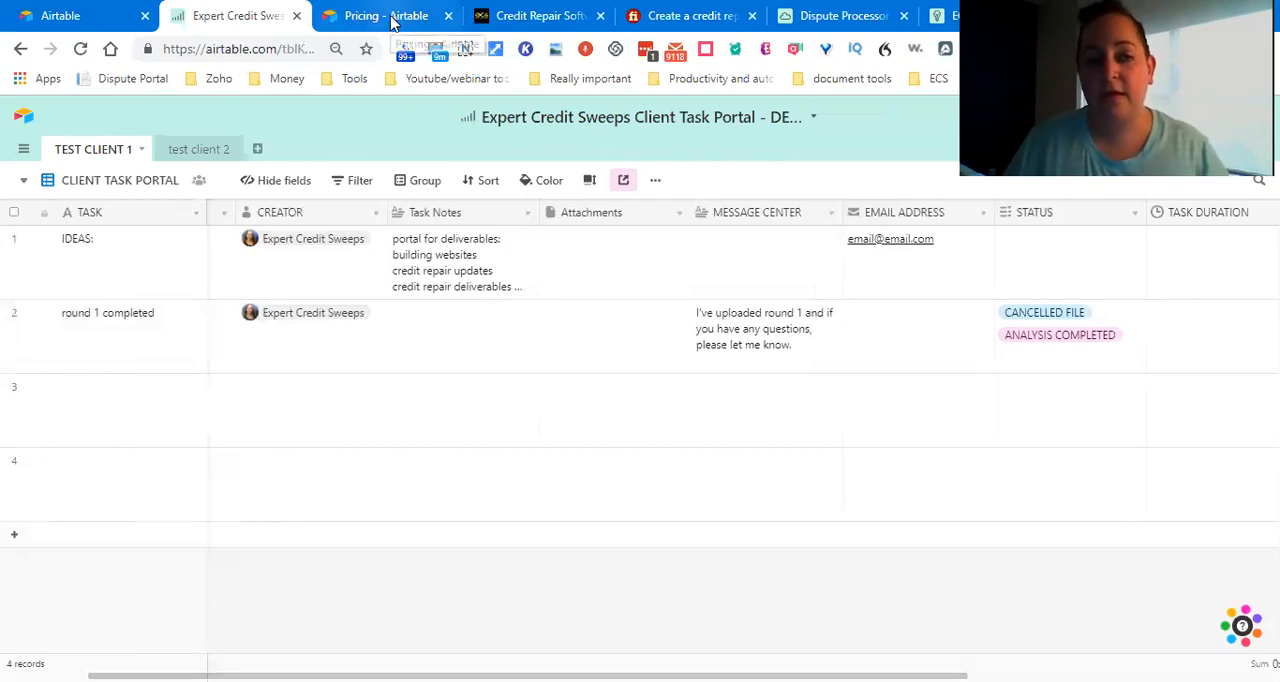
View the Airtable pricing page's Free, Plus, Pro and Enterprise plan comparison
{"action": "left_click", "coordinate": [376, 16]}
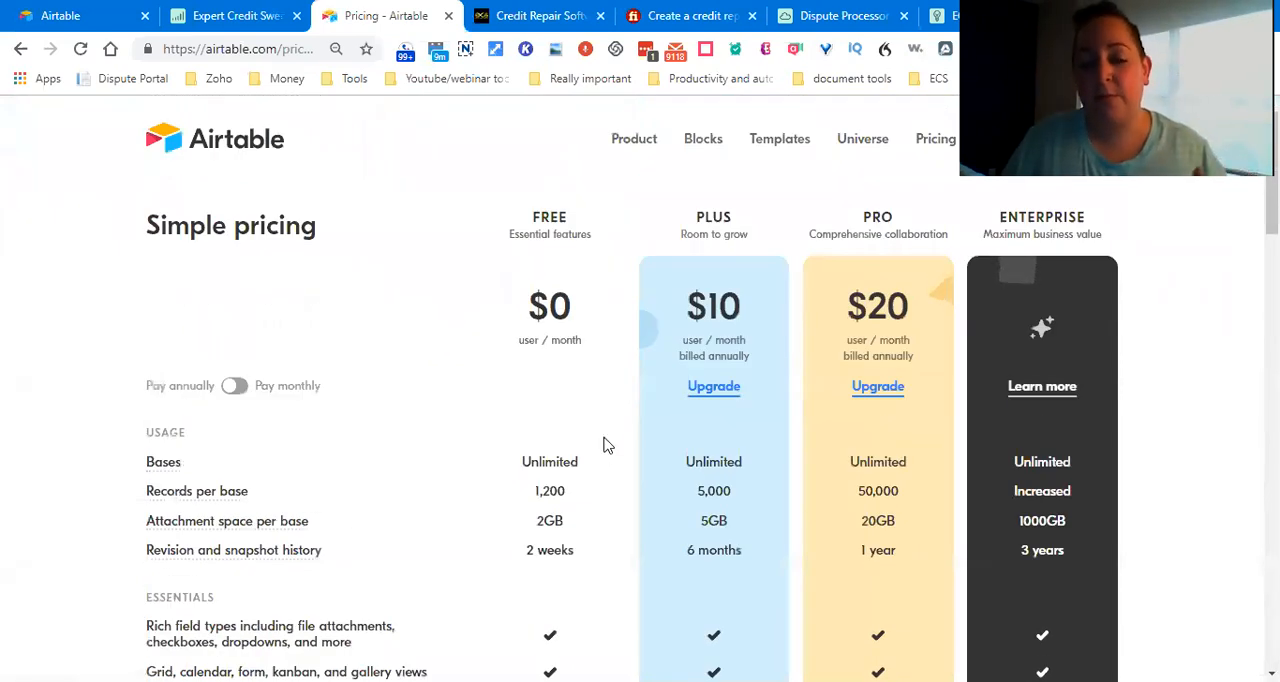
{"action": "scroll", "scroll_direction": "down", "scroll_amount": 3}
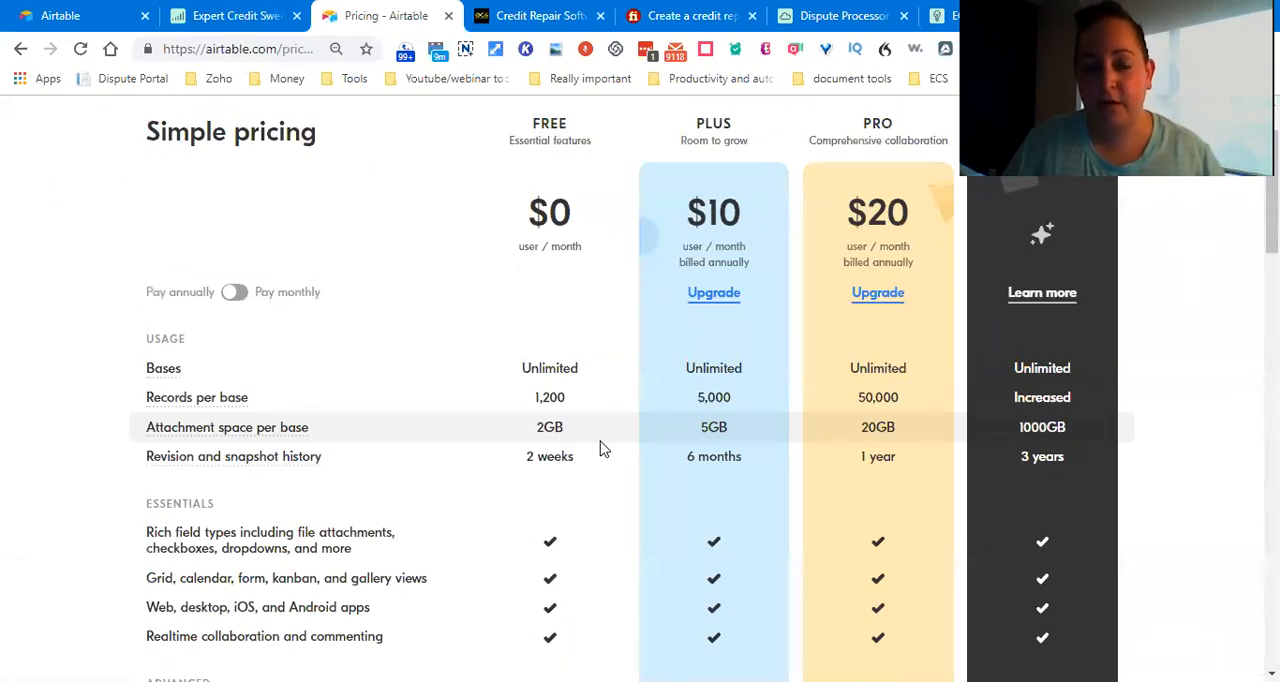
{"action": "mouse_move", "coordinate": [710, 476]}
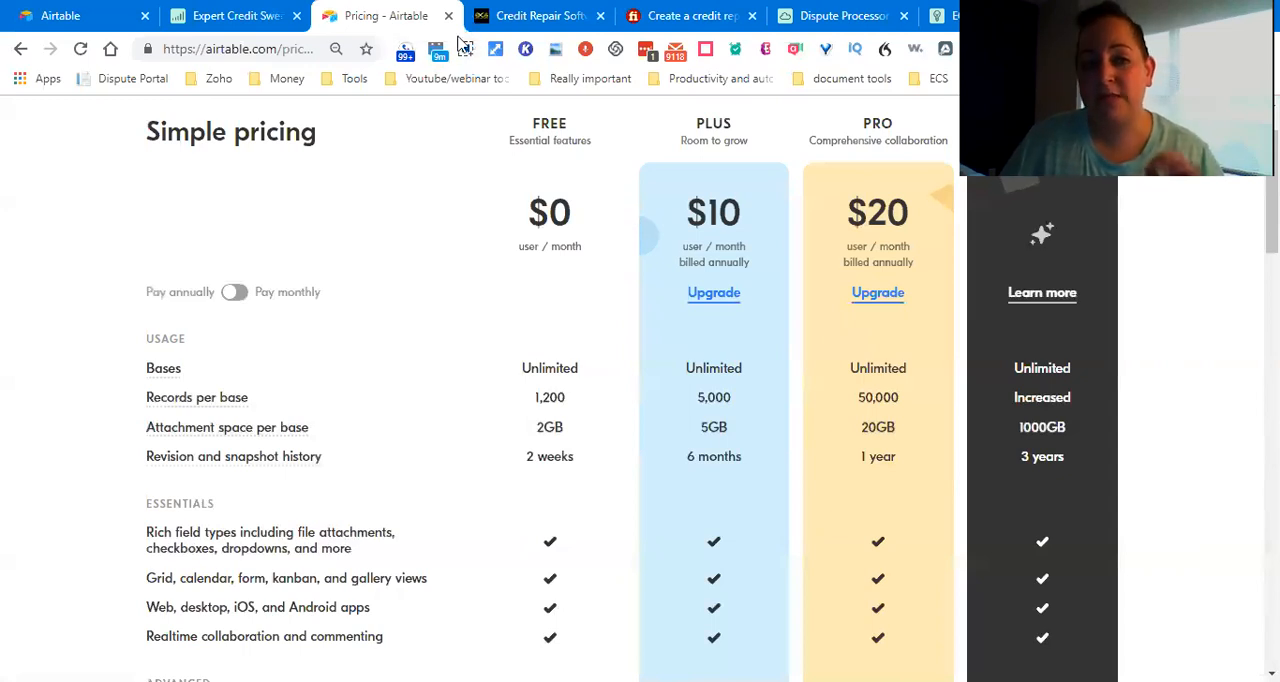
{"action": "mouse_move", "coordinate": [540, 16]}
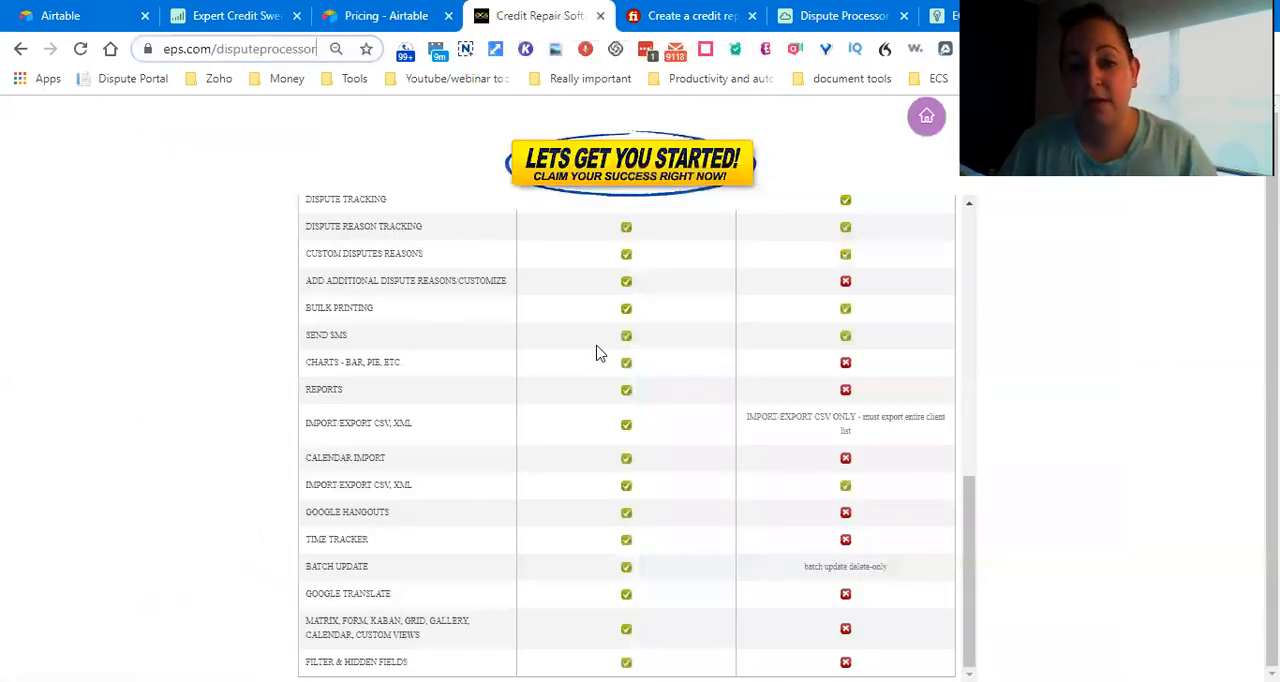
Review the ECS Dispute Processor vs Client Dispute Manager table, then move to the Fiverr gig
{"action": "scroll", "scroll_direction": "up", "scroll_amount": 3}
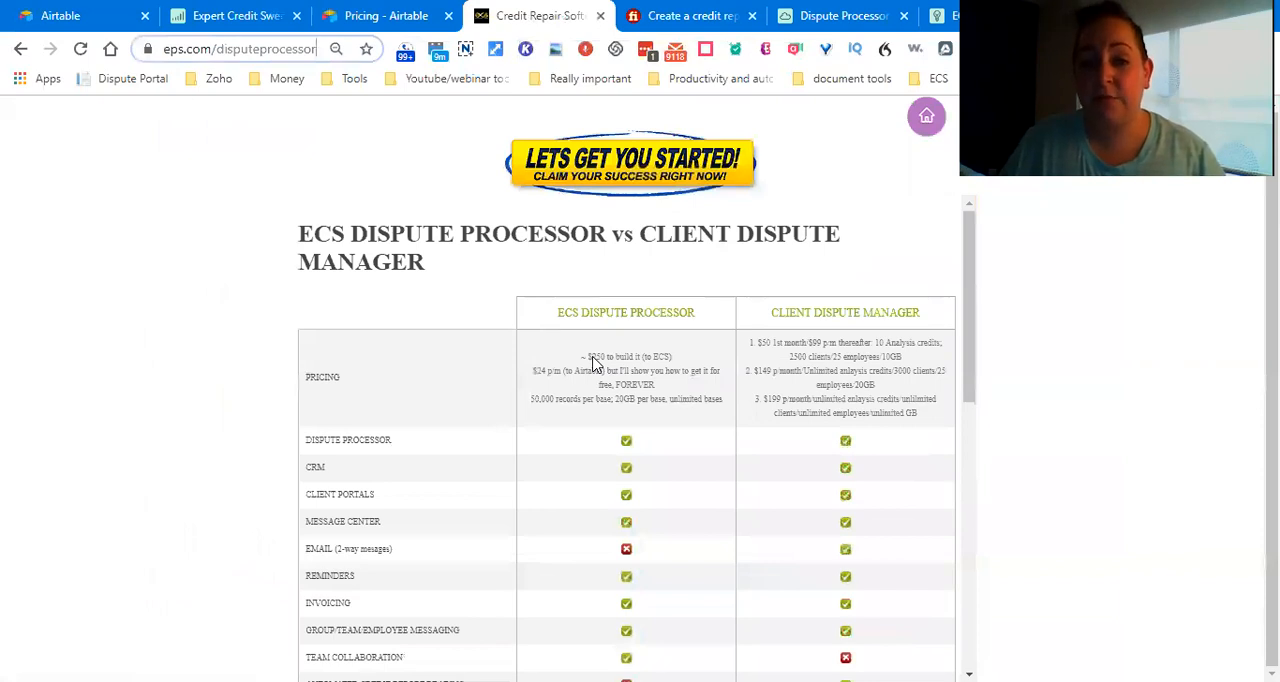
{"action": "mouse_move", "coordinate": [660, 436]}
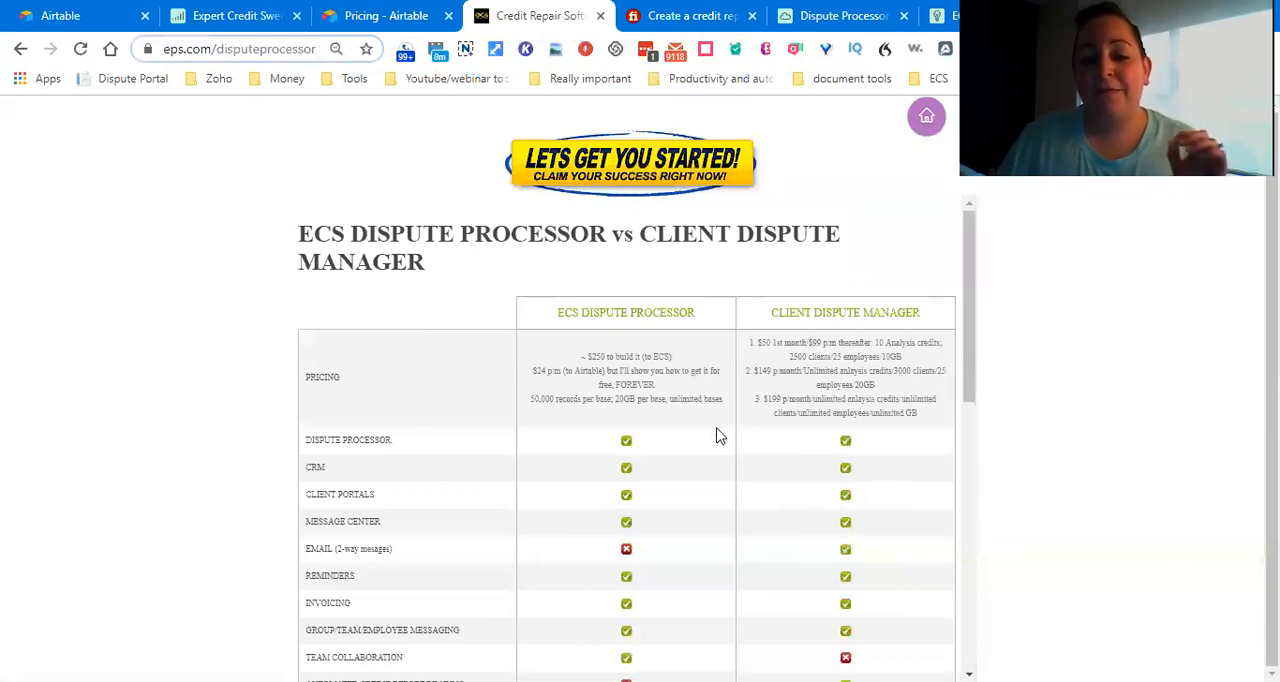
{"action": "scroll", "scroll_direction": "down", "scroll_amount": 3}
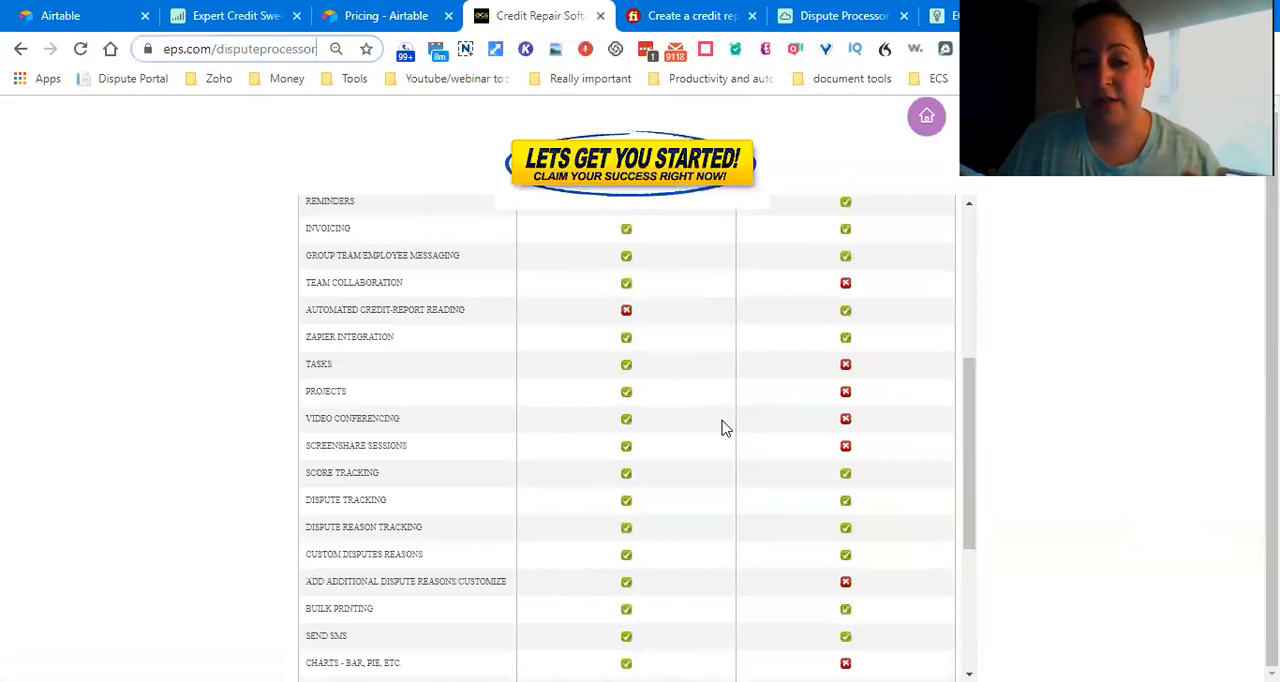
{"action": "scroll", "scroll_direction": "down", "scroll_amount": 3}
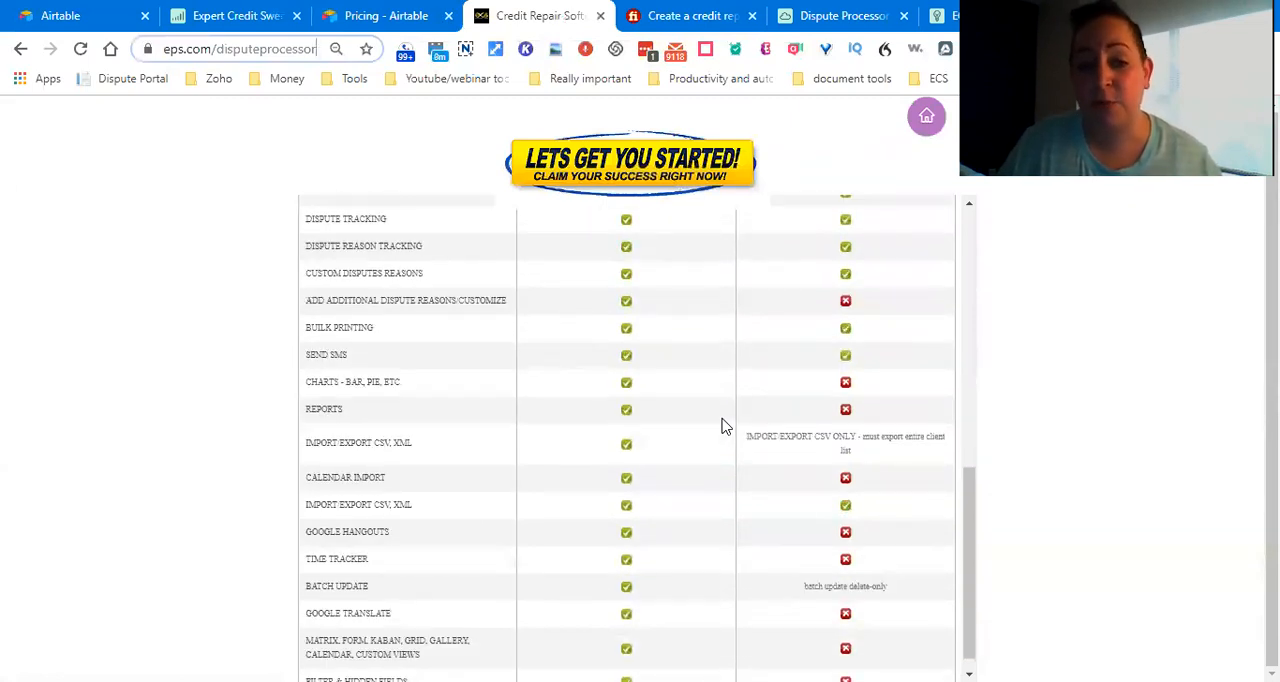
{"action": "mouse_move", "coordinate": [718, 432]}
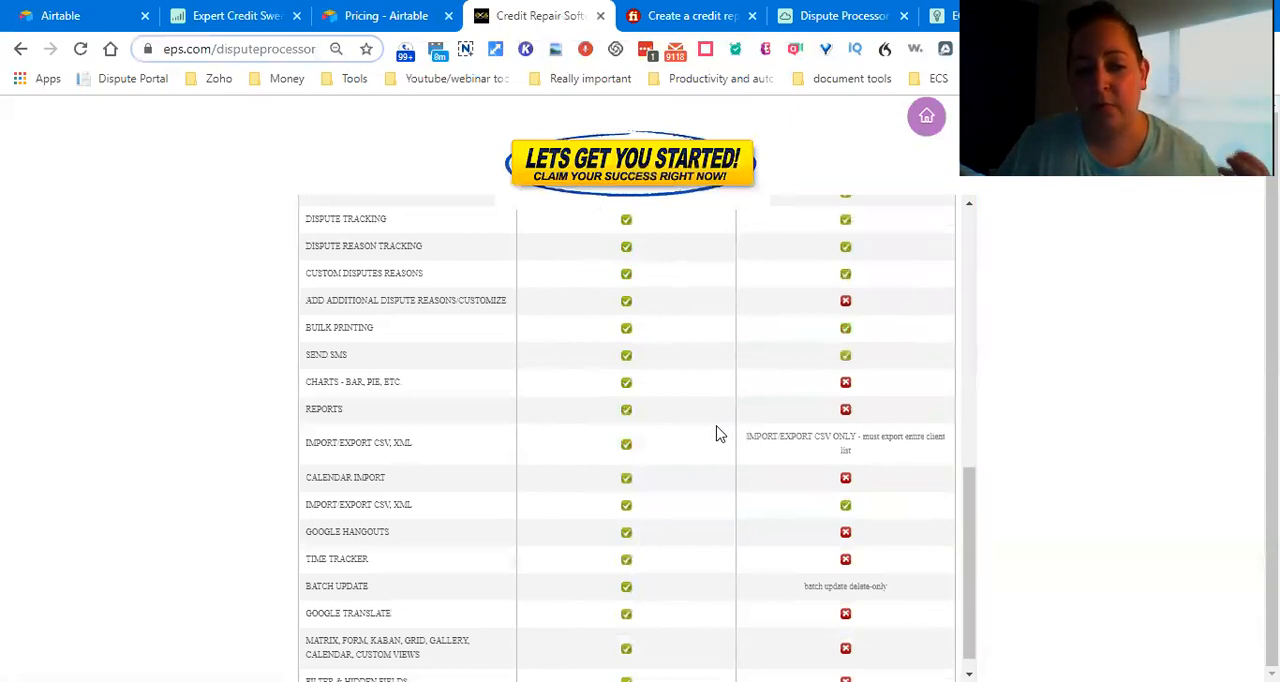
{"action": "scroll", "scroll_direction": "down", "scroll_amount": 3}
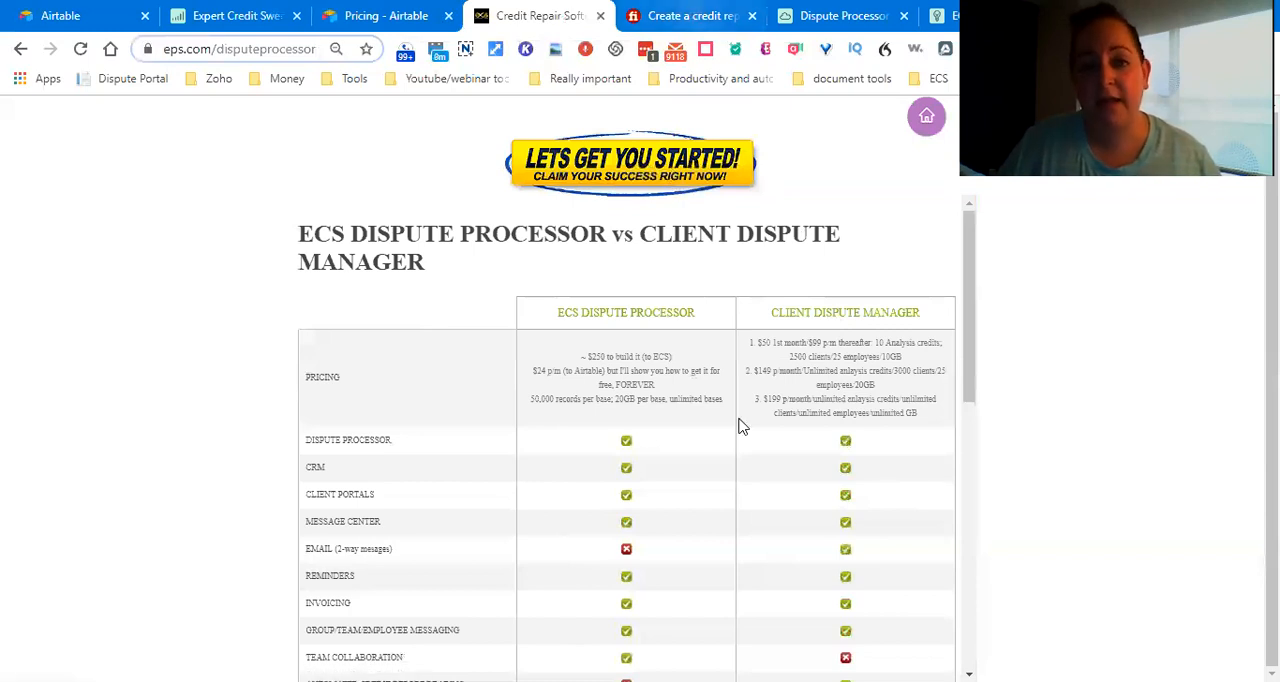
{"action": "left_click", "coordinate": [690, 16]}
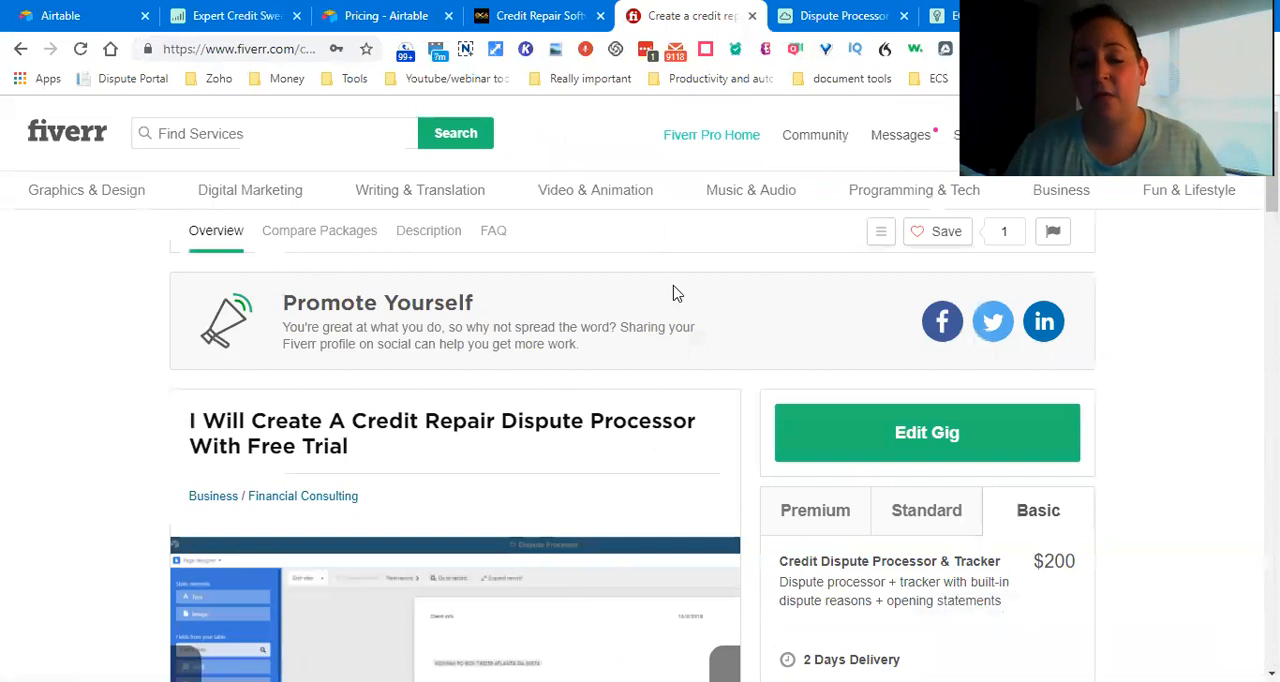
Switch from the Fiverr gig to the ECS Dispute Processor DEMO base in Airtable
{"action": "left_click", "coordinate": [844, 16]}
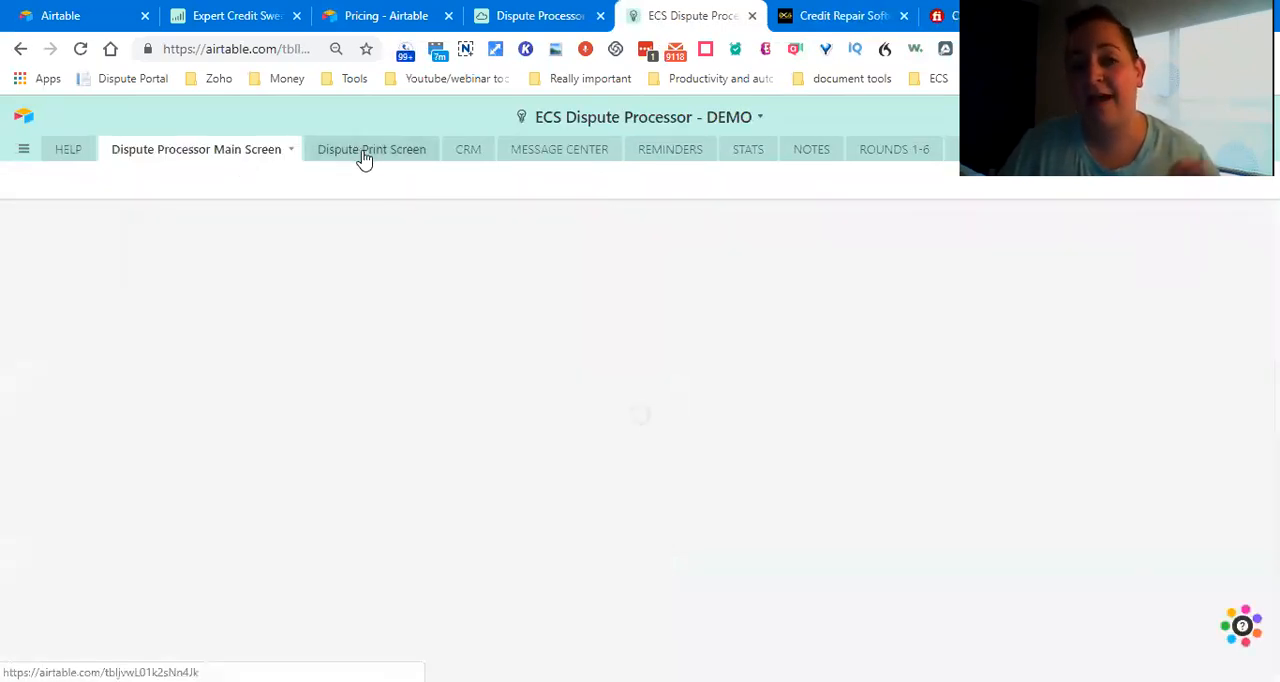
Show the Dispute Print Screen table with the Experian, Equifax and TransUnion dispute records
{"action": "left_click", "coordinate": [372, 148]}
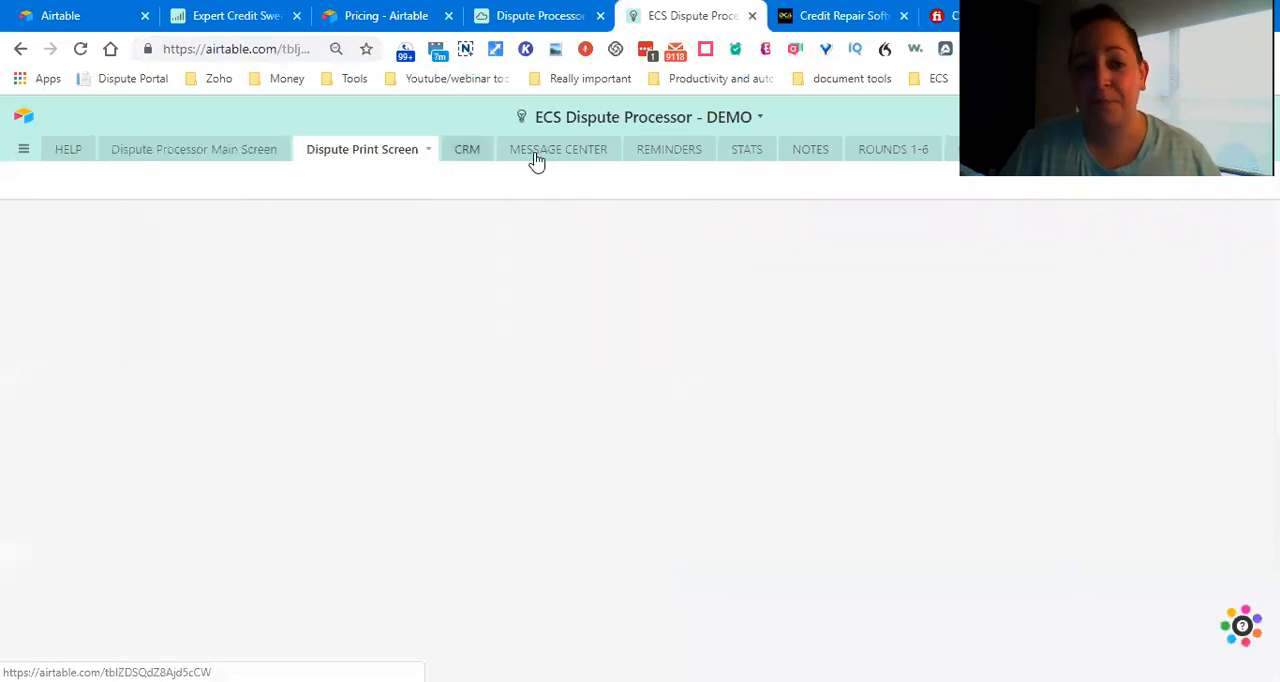
{"action": "left_click", "coordinate": [362, 148]}
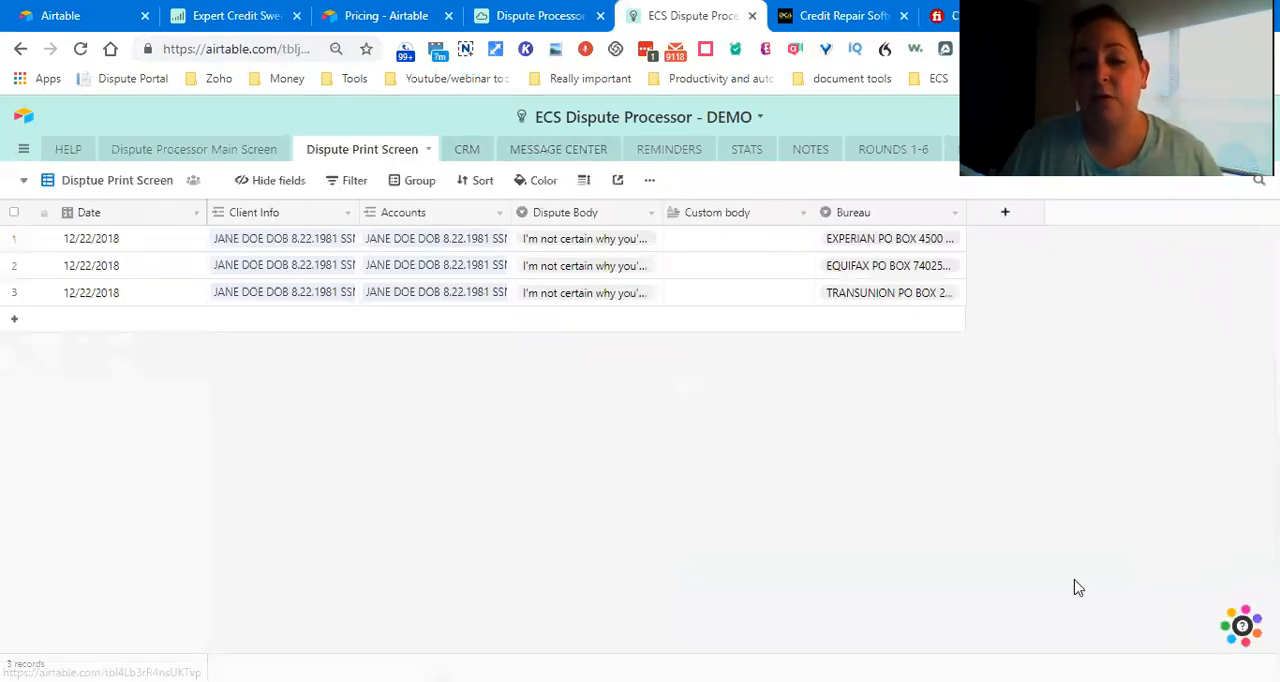